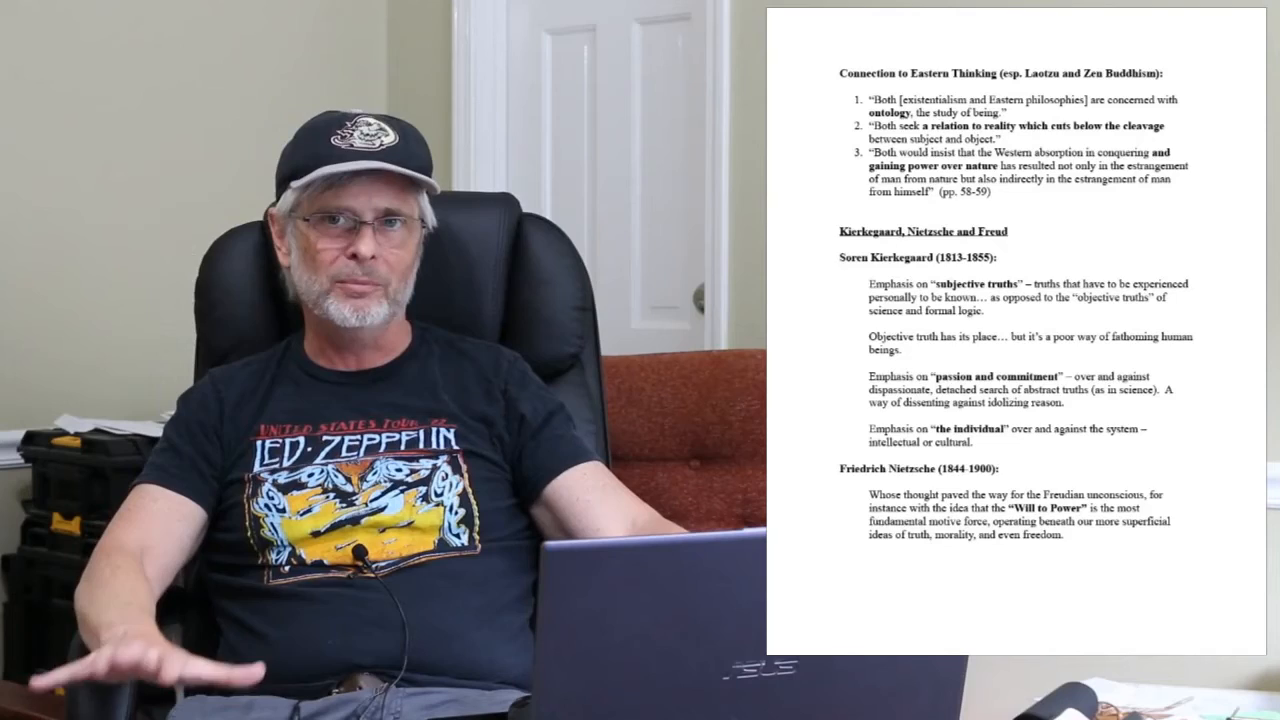
{"action": "scroll", "scroll_direction": "down", "scroll_amount": 3}
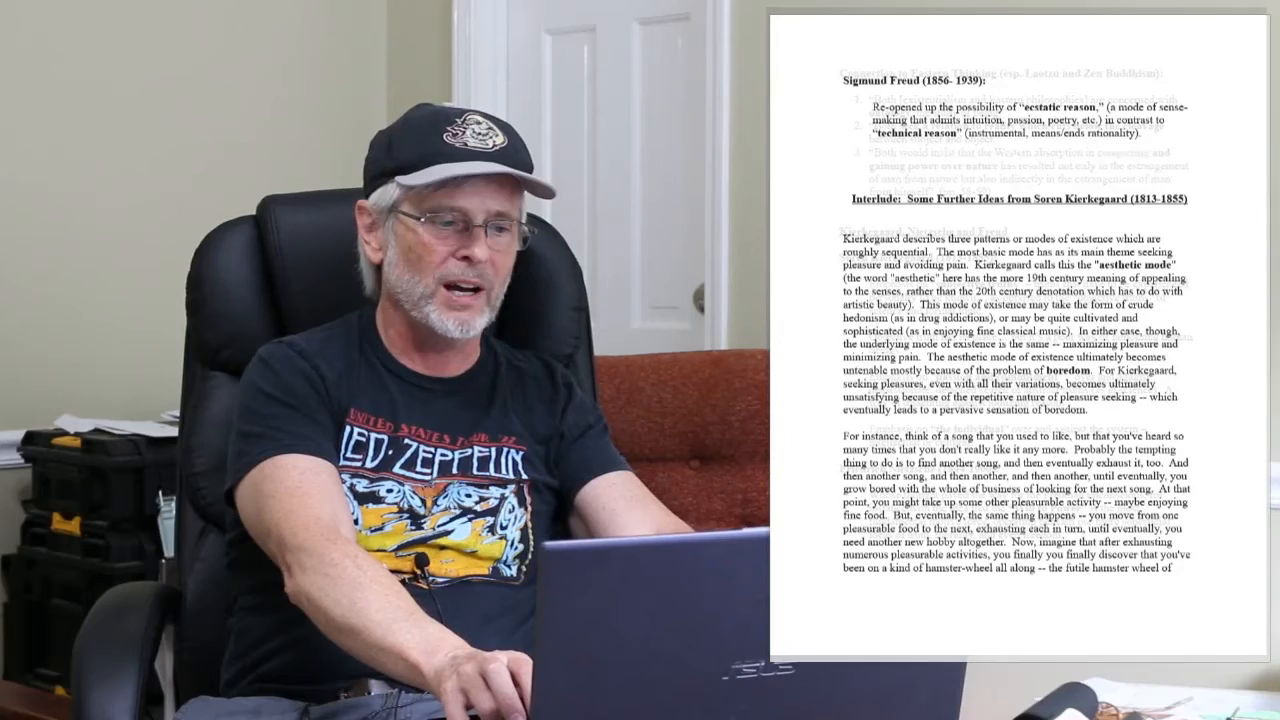